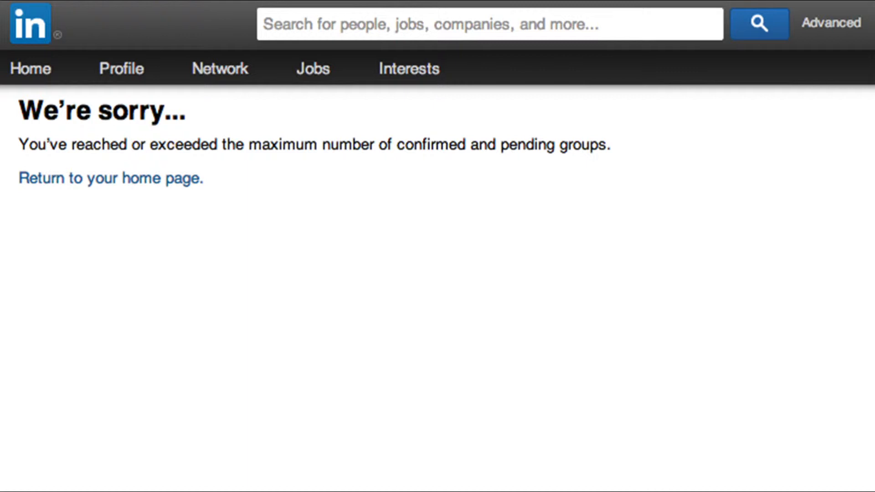
- Return from the 'We're sorry' group-limit page to the LinkedIn home feed
left_click(110, 178)
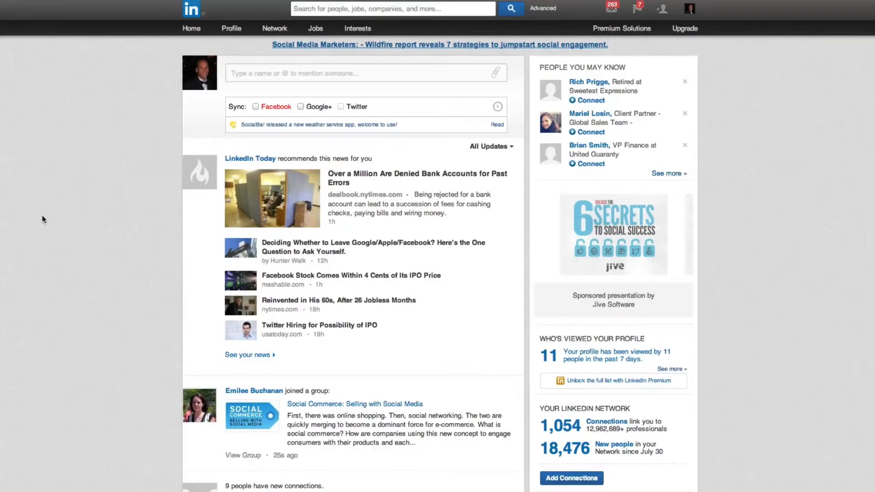
- Open Interests > Groups and scroll the 53-group list down to Flow-Time
left_click(358, 28)
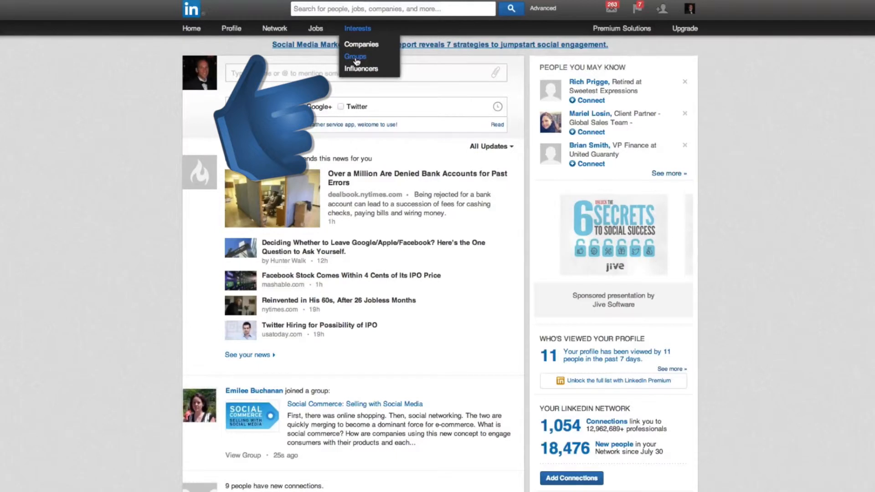
left_click(355, 55)
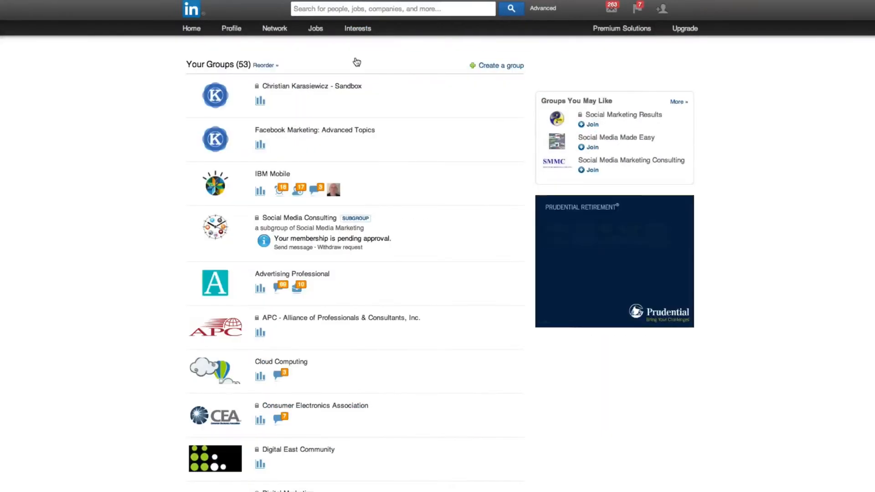
scroll("down", 3)
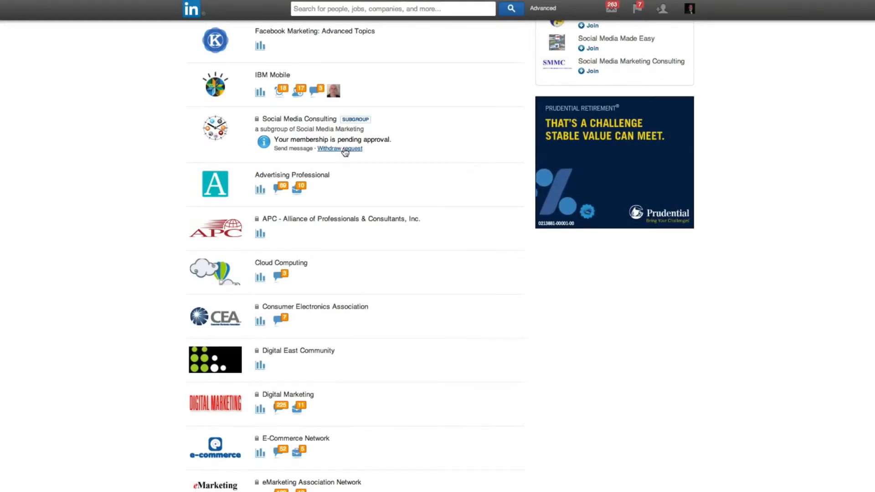
scroll("down", 3)
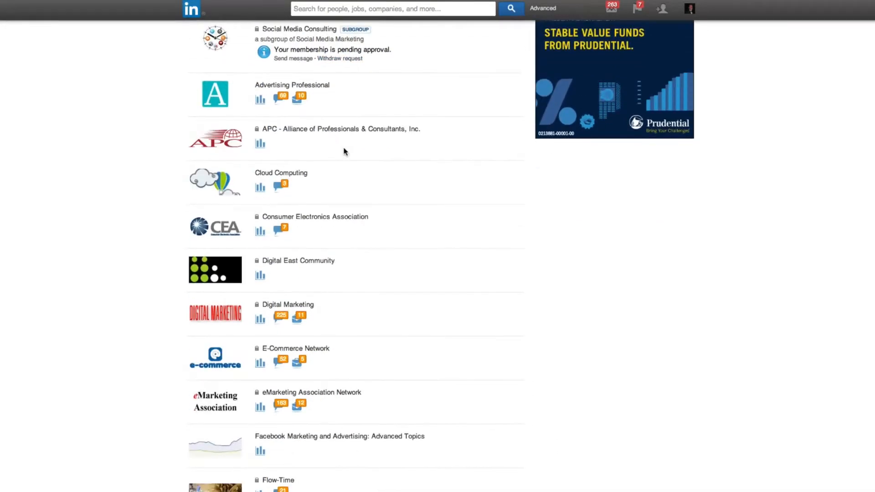
scroll("down", 3)
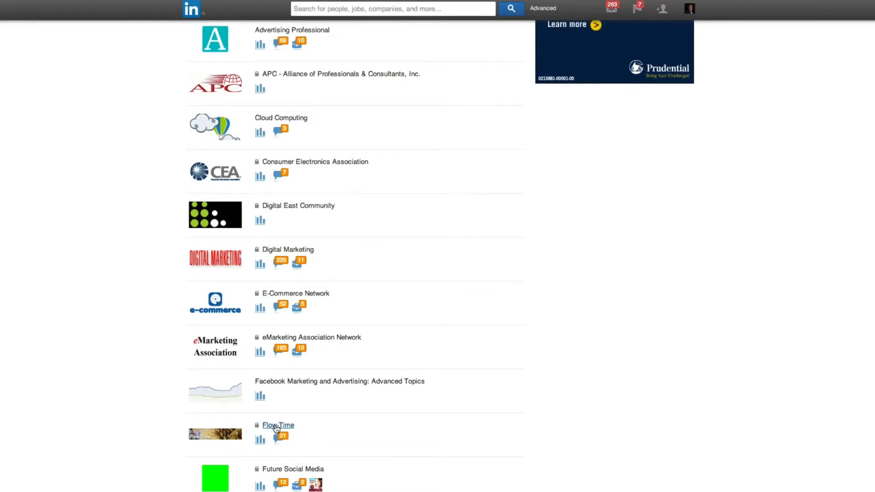
- Leave the Flow-Time group from its More... > Your Settings page
left_click(278, 425)
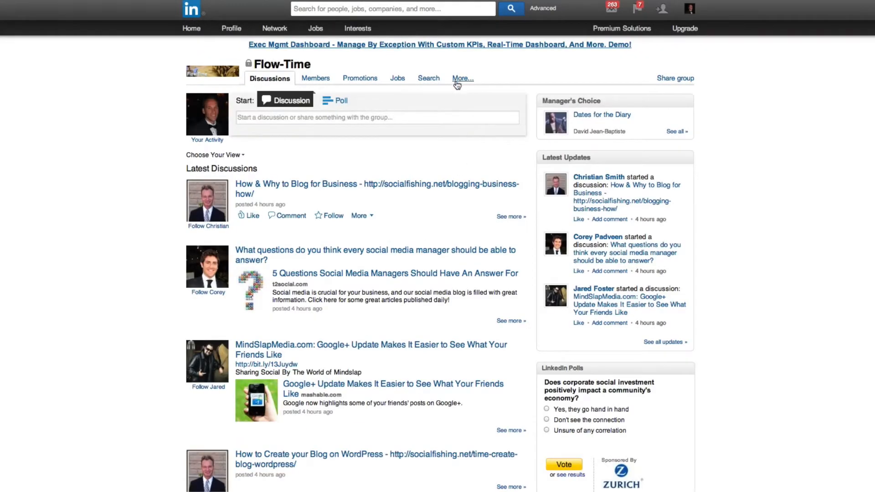
left_click(462, 78)
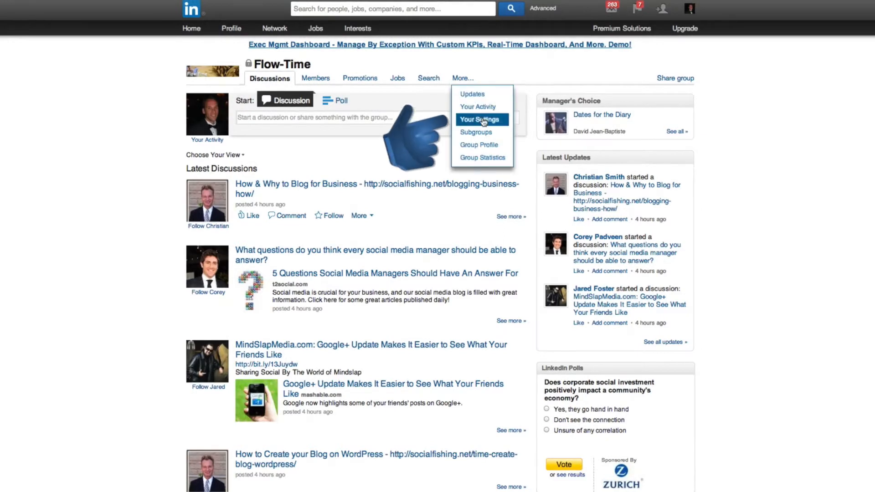
left_click(477, 120)
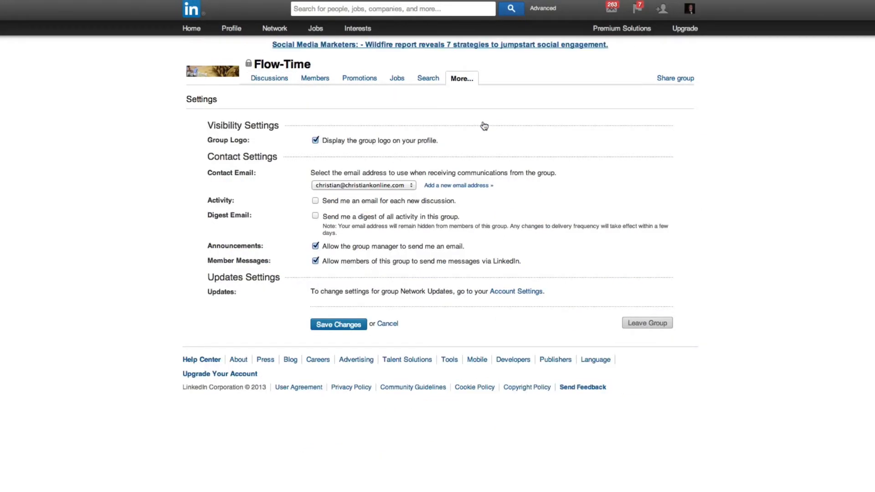
mouse_move(652, 332)
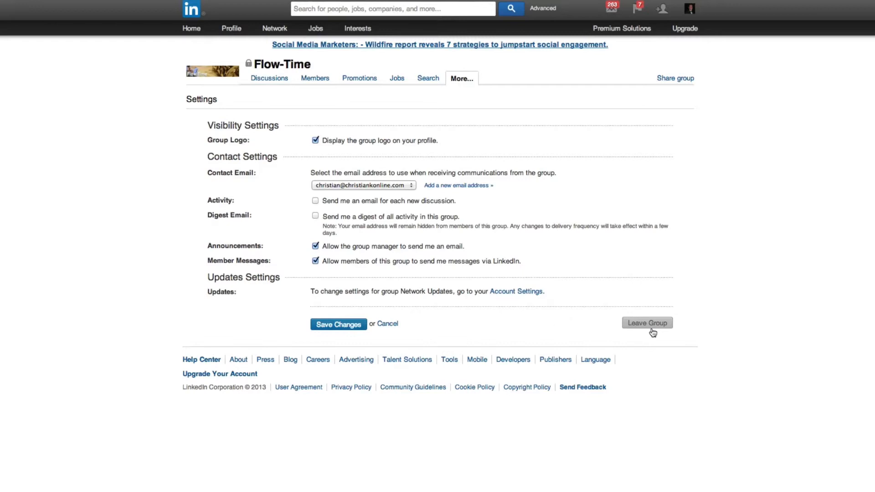
mouse_move(654, 331)
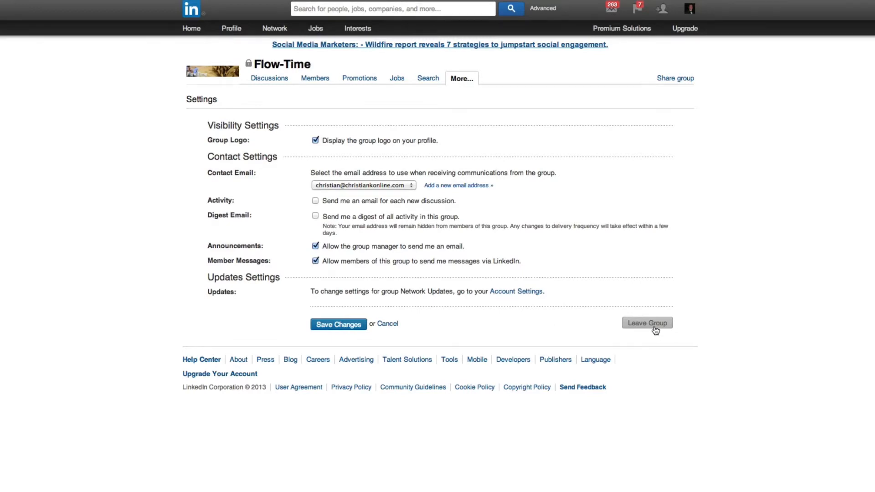
left_click(646, 323)
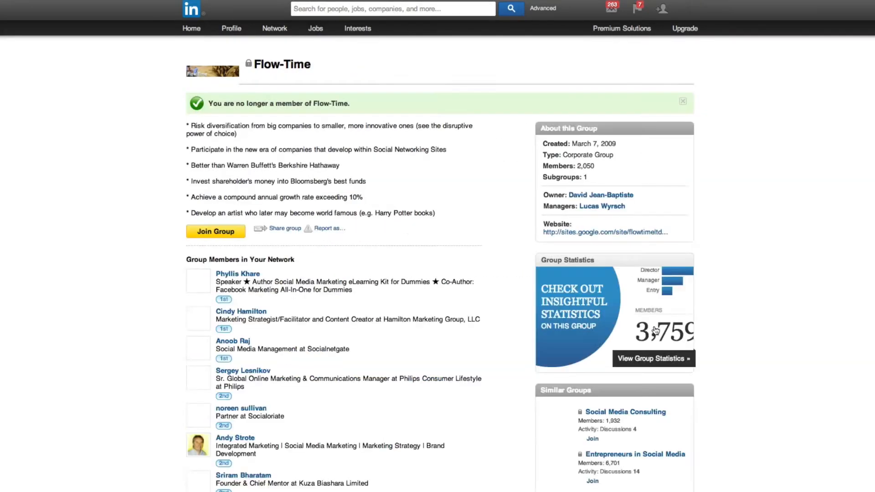